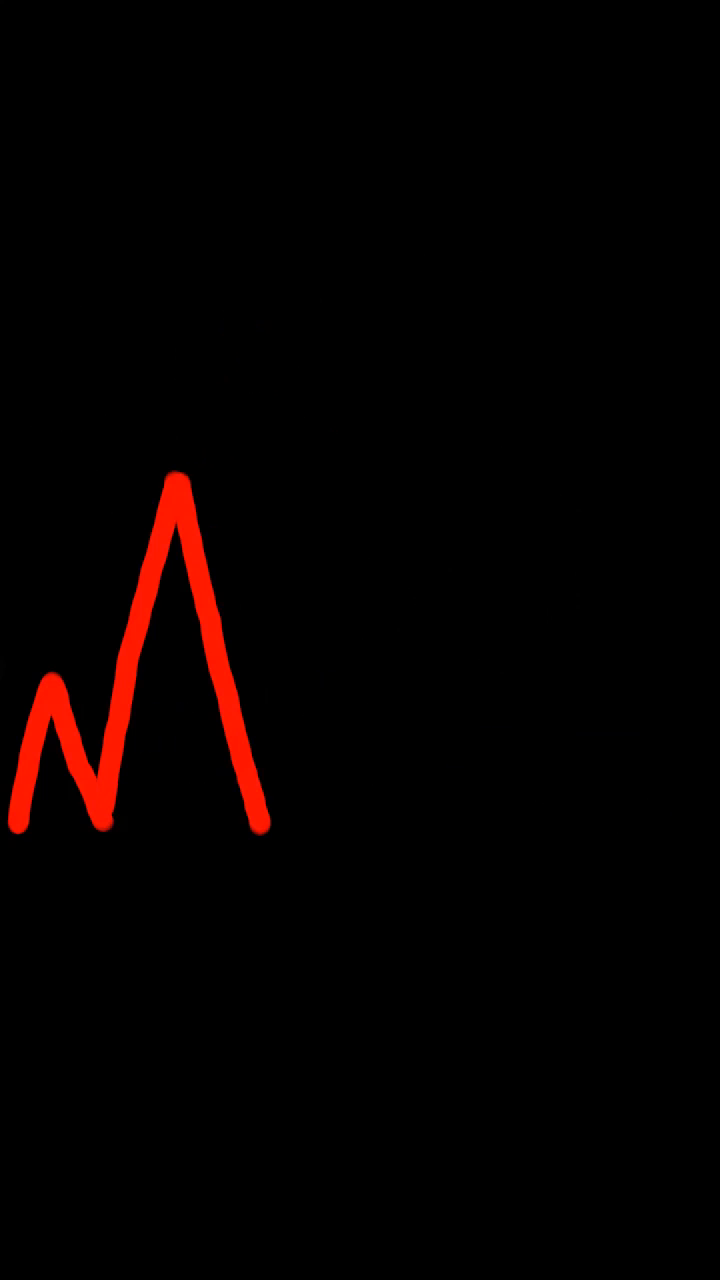
Extend the red pulse line rightward with several more tall jagged zigzag peaks.
drag(270, 830, 590, 640)
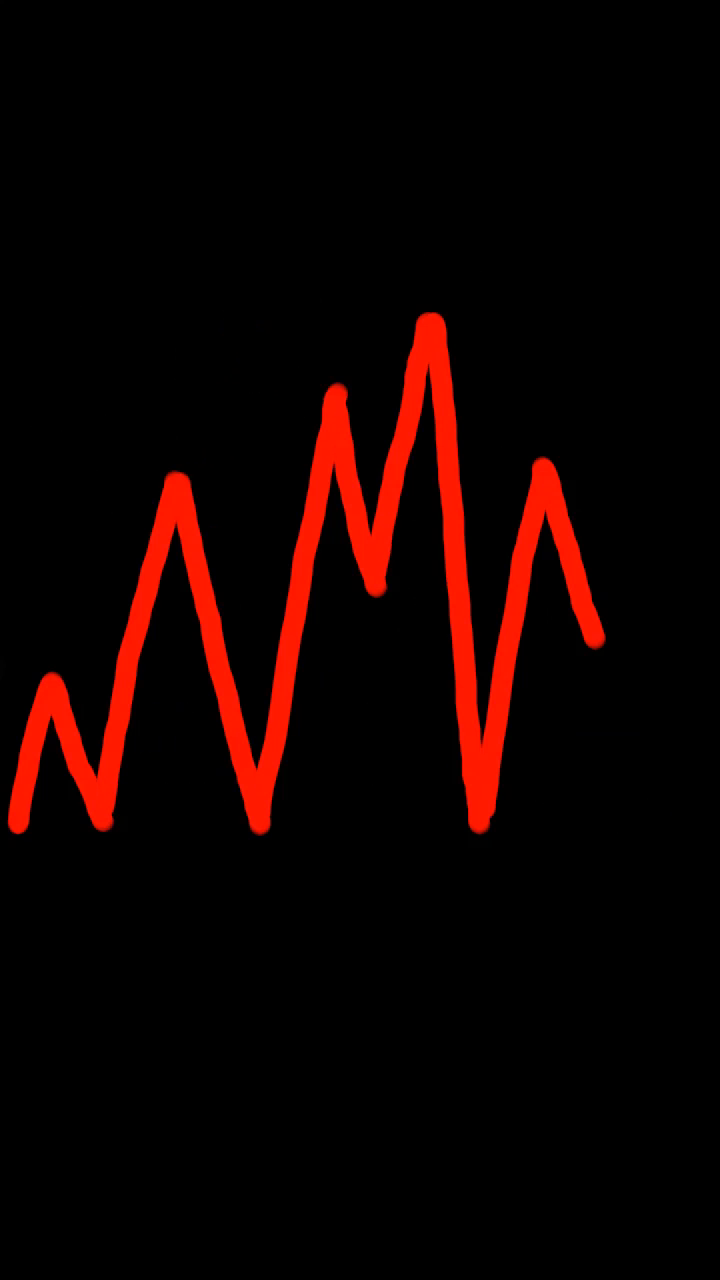